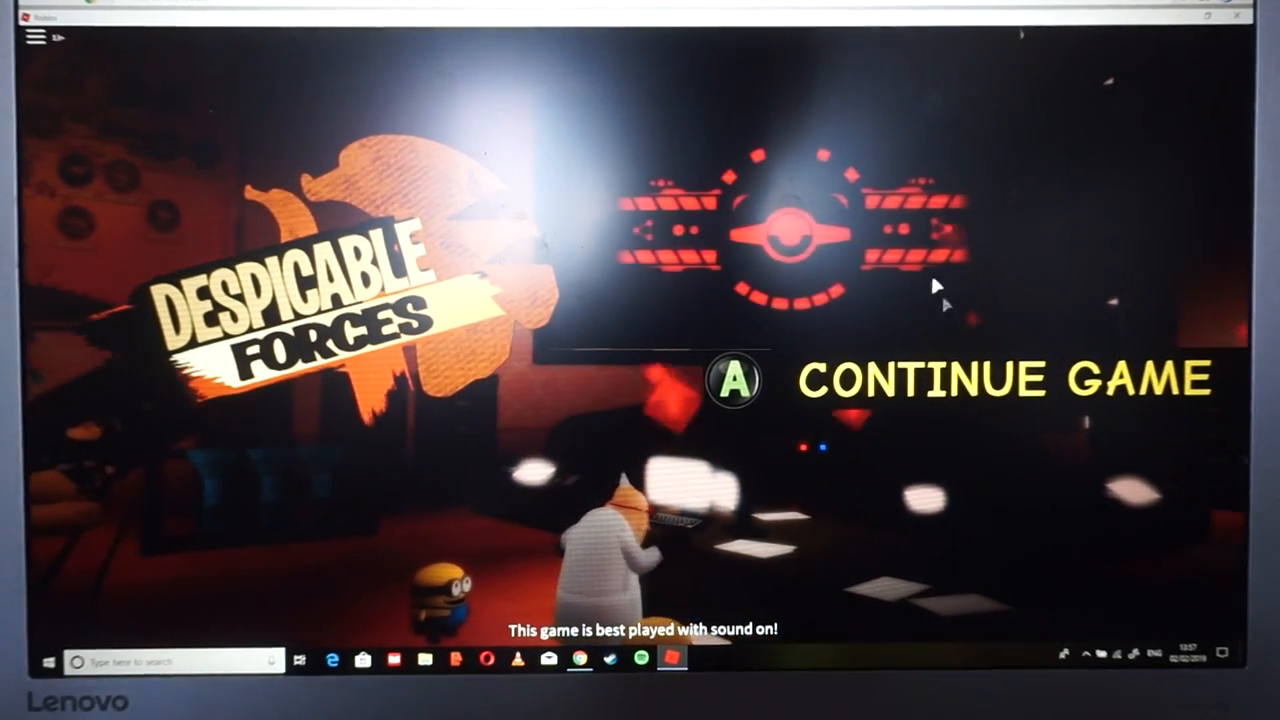
Choose Continue Game on the Despicable Forces title screen to load the saved level
left_click(1000, 380)
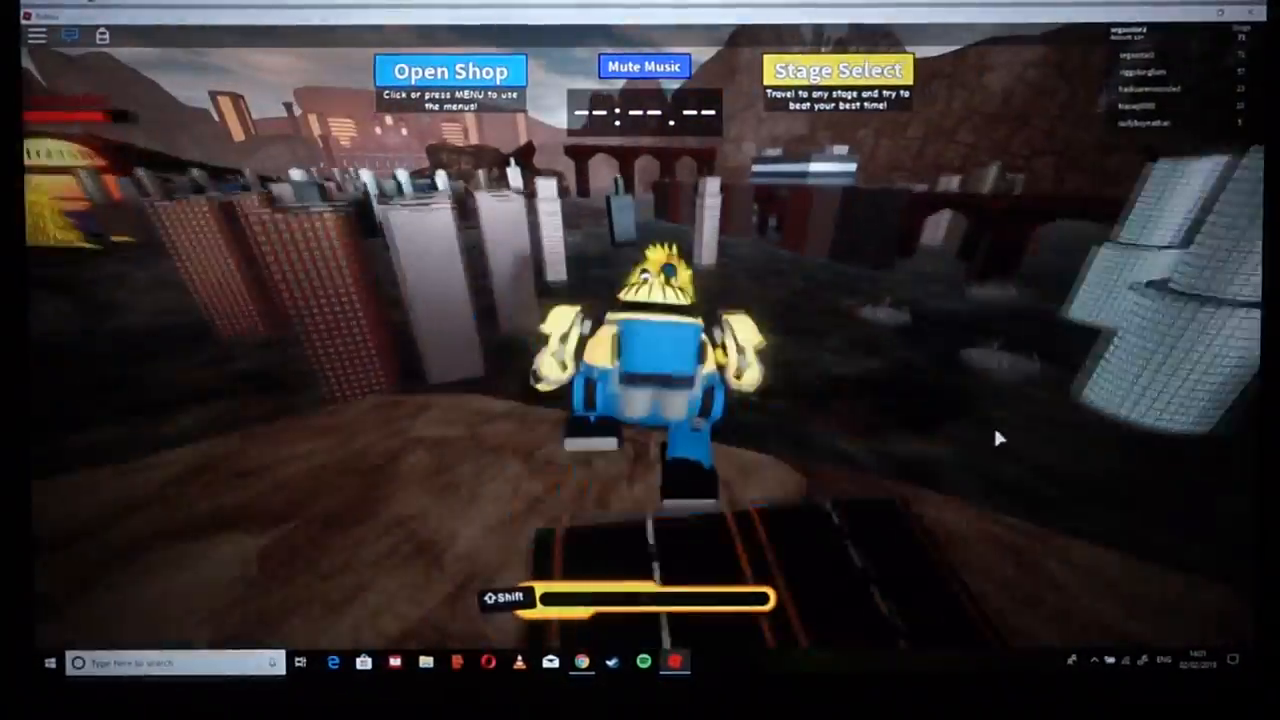
Sprint with Shift during the mech battle against Mel until Stage Select unlocks
key("shift")
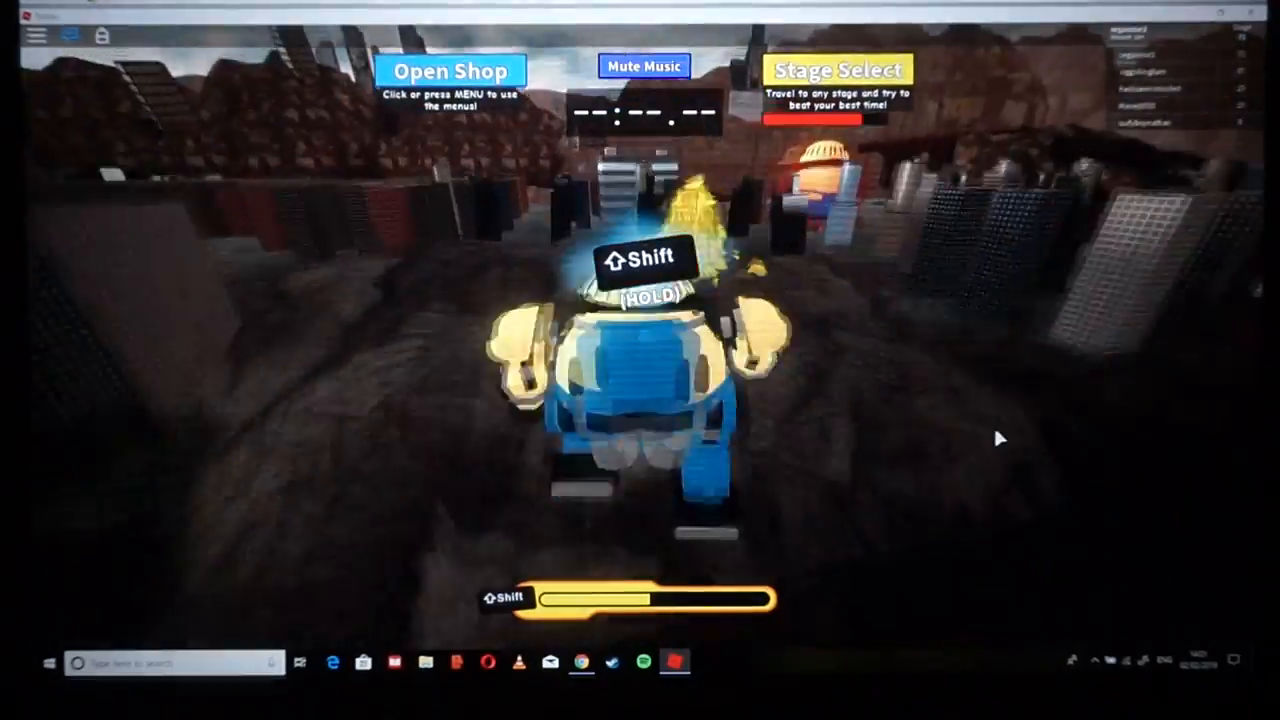
key("shift")
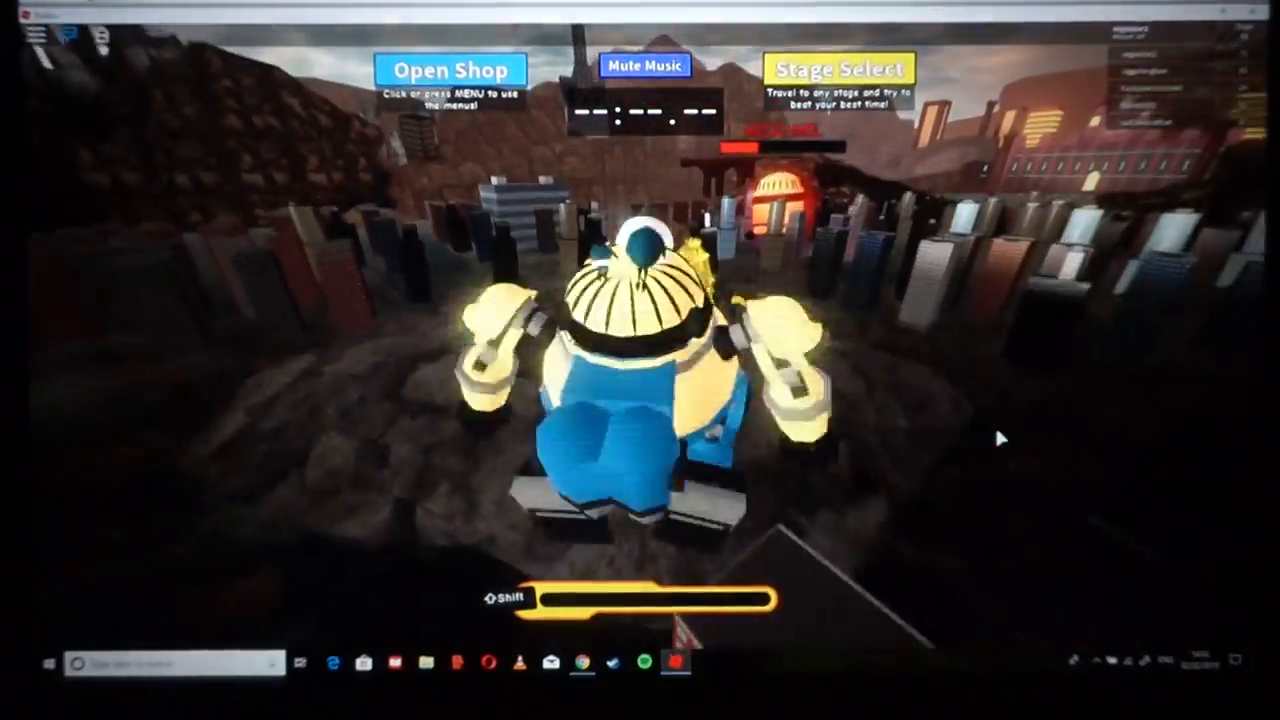
key("shift")
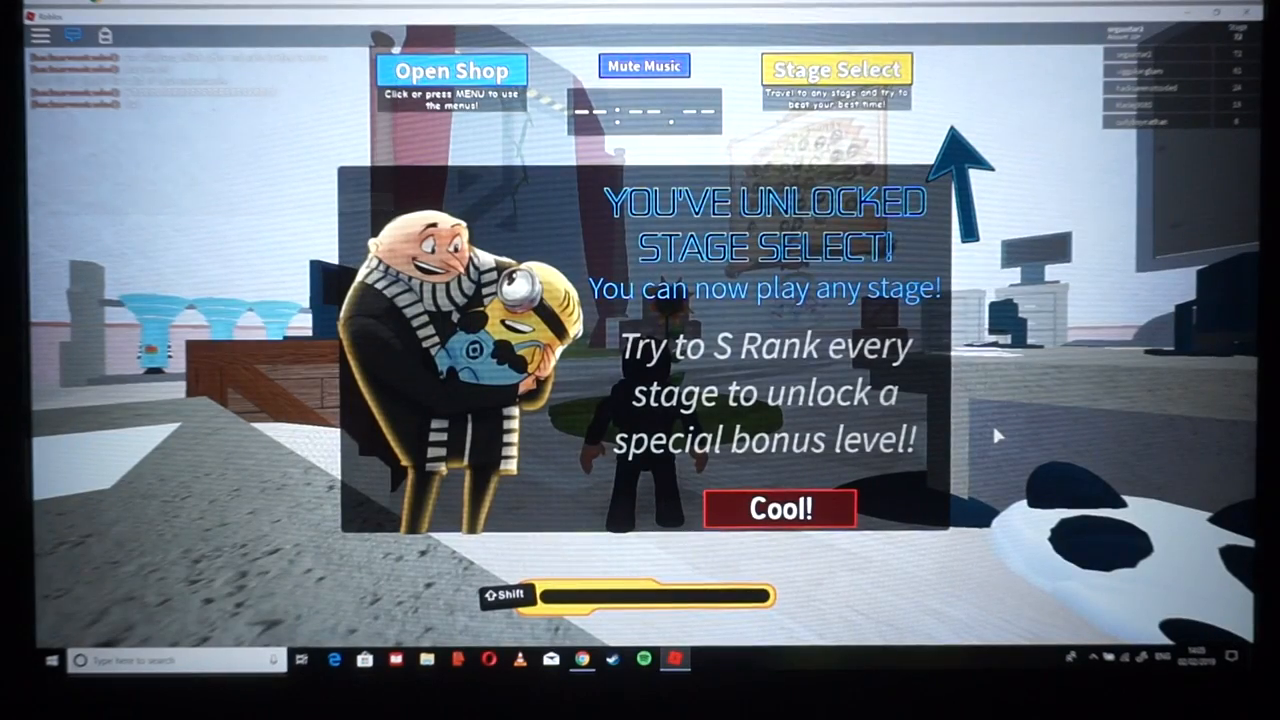
Dismiss the 'You've unlocked Stage Select' popup with the Cool! button
left_click(779, 508)
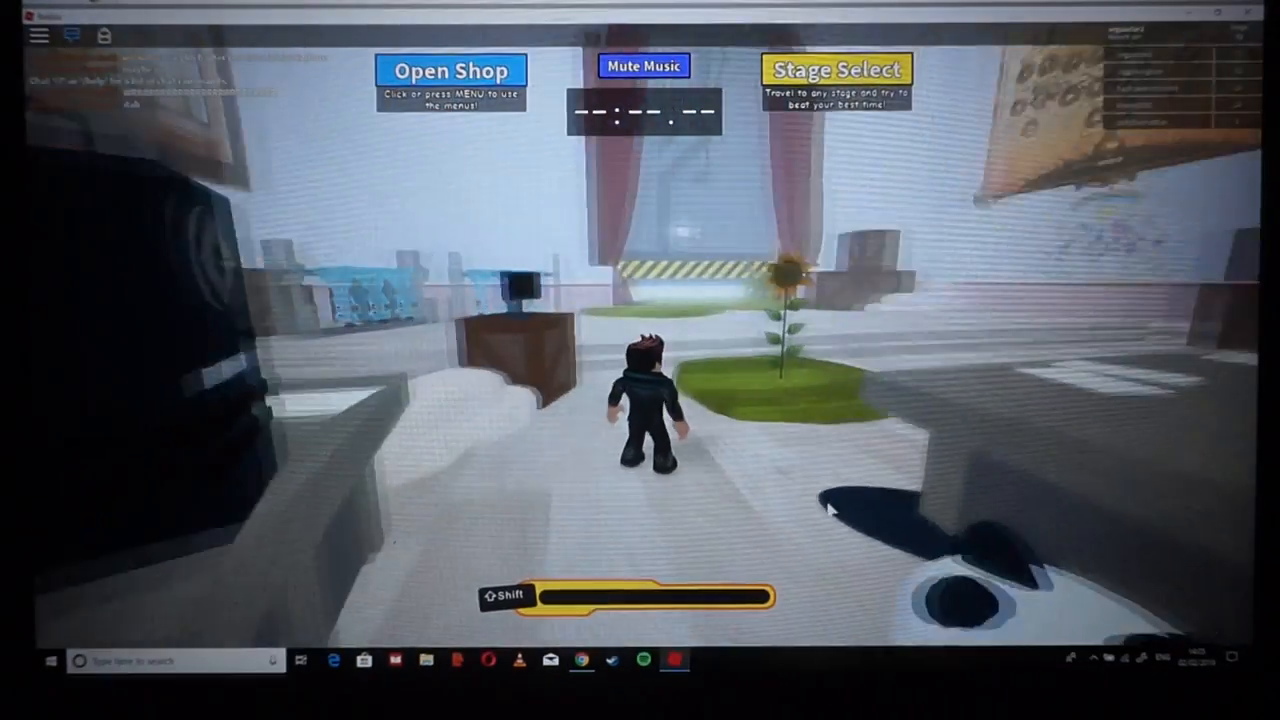